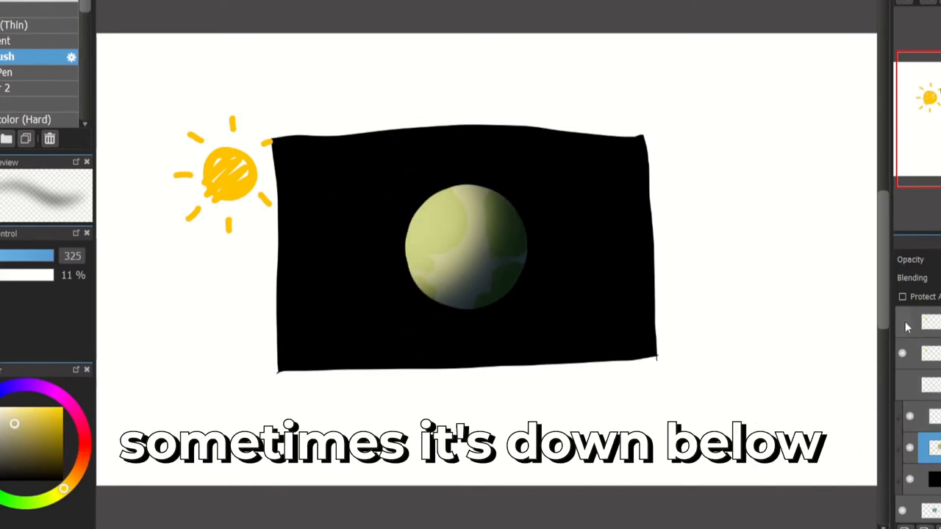
Step: Try the yellow sun sketch below the sphere, then return it to the upper left
{"action": "left_click_drag", "start_coordinate": [227, 174], "coordinate": [588, 338]}
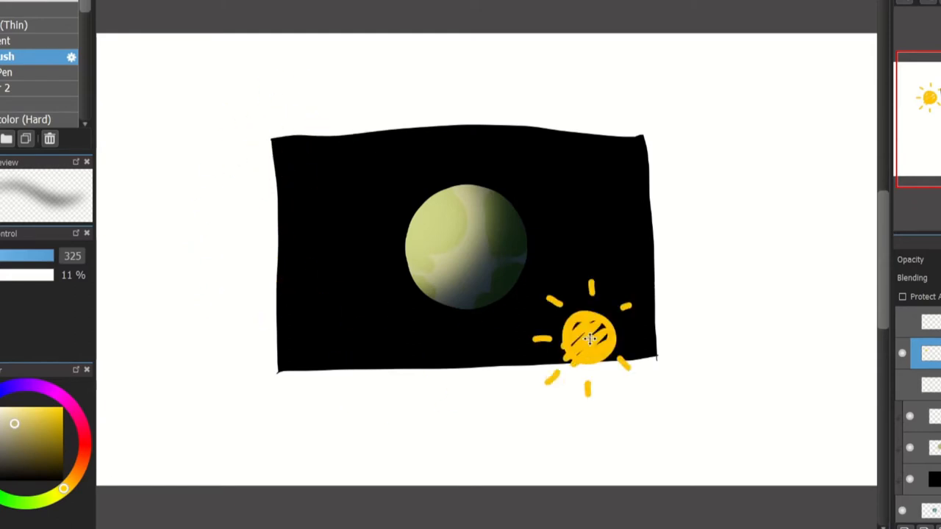
{"action": "left_click_drag", "start_coordinate": [588, 338], "coordinate": [238, 169]}
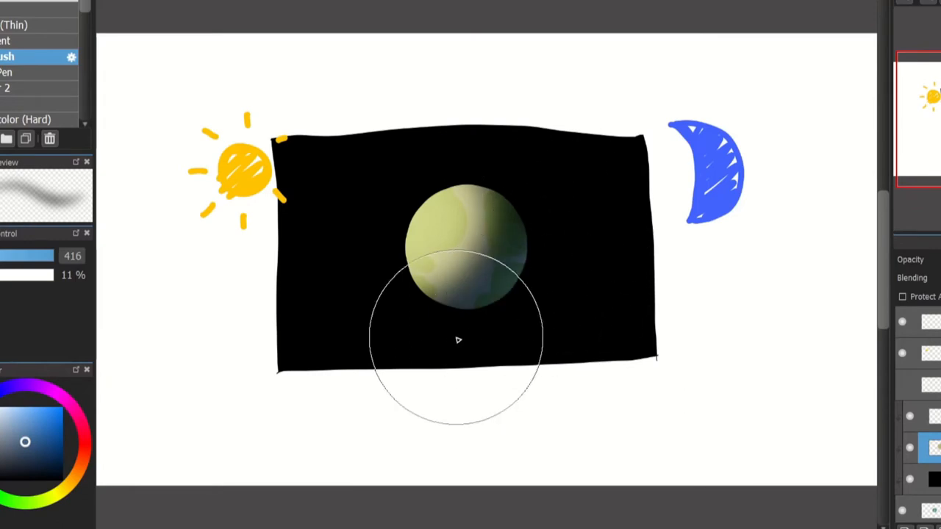
Step: Dab soft blue fill light onto the shaded lower right of the sphere
{"action": "left_click", "coordinate": [457, 340]}
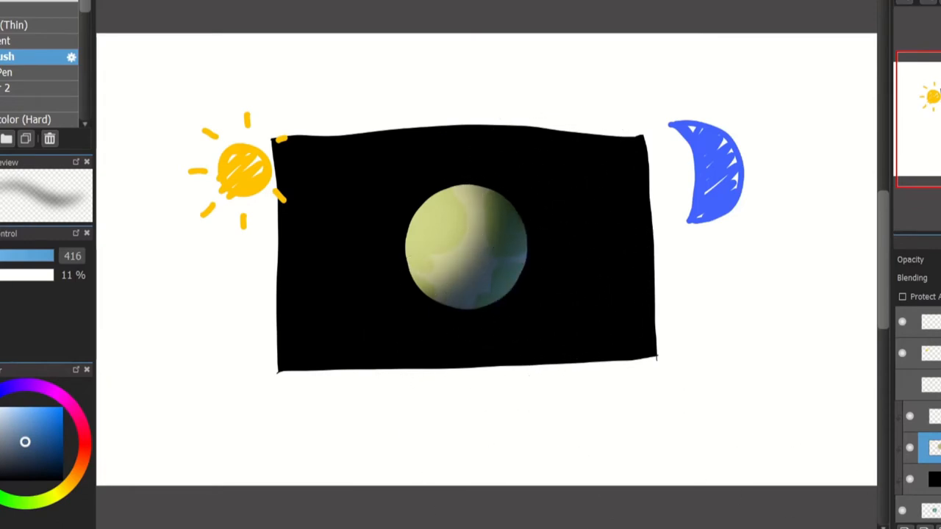